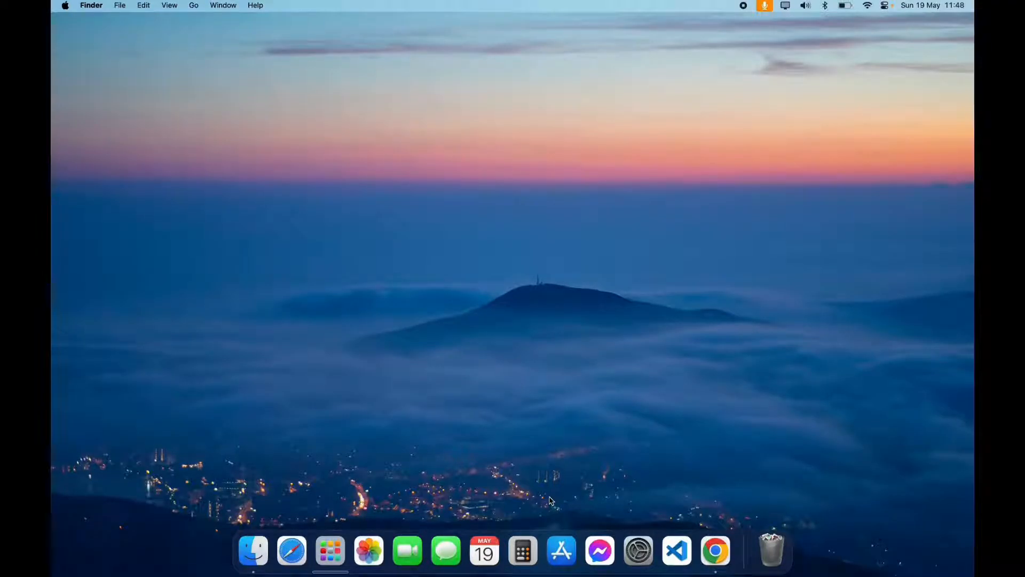
mouse_move(717, 550)
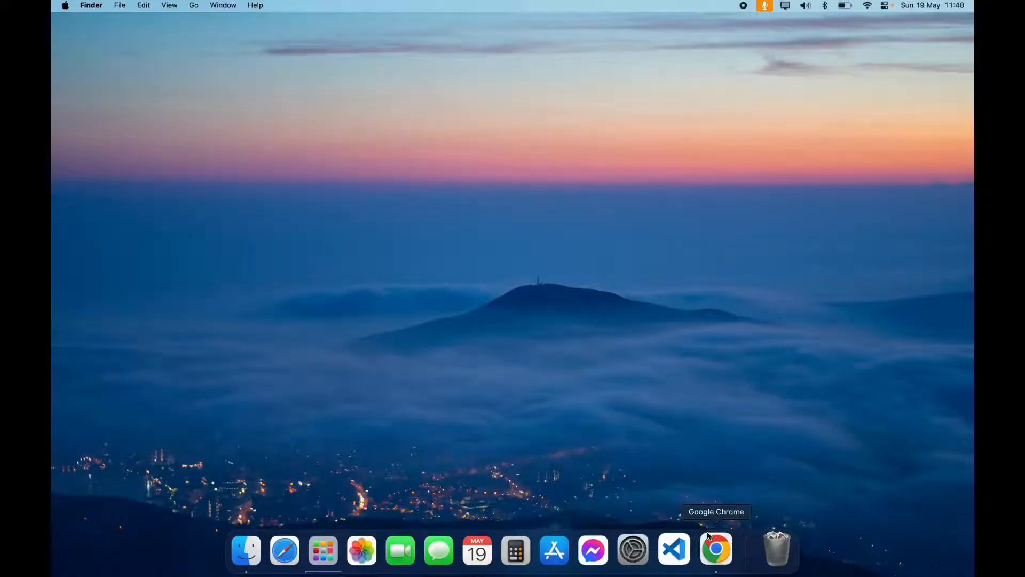
- Search Google in Chrome for 'jm finance' via the 'jm financial login' suggestion
left_click(716, 549)
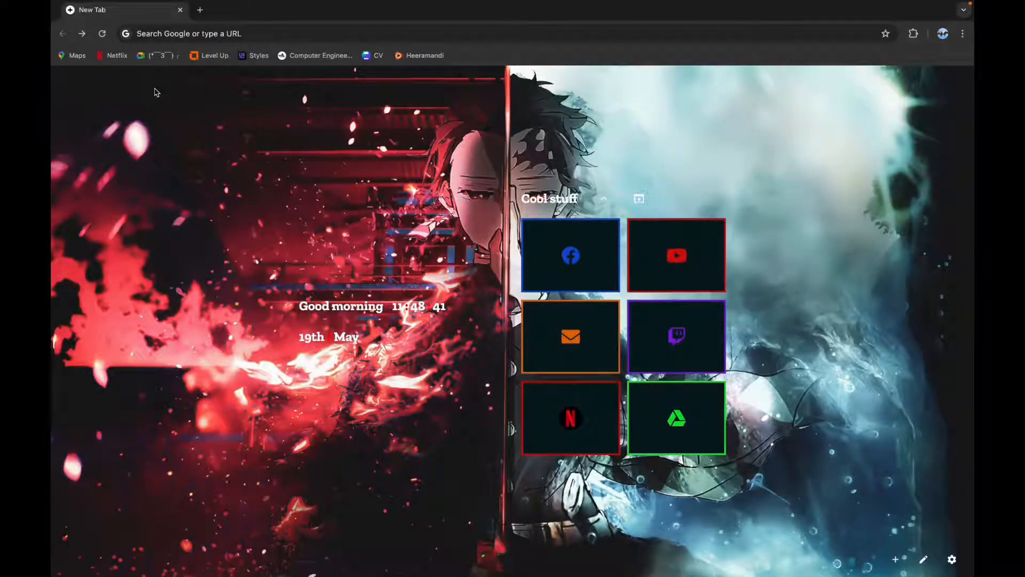
type("jm finance")
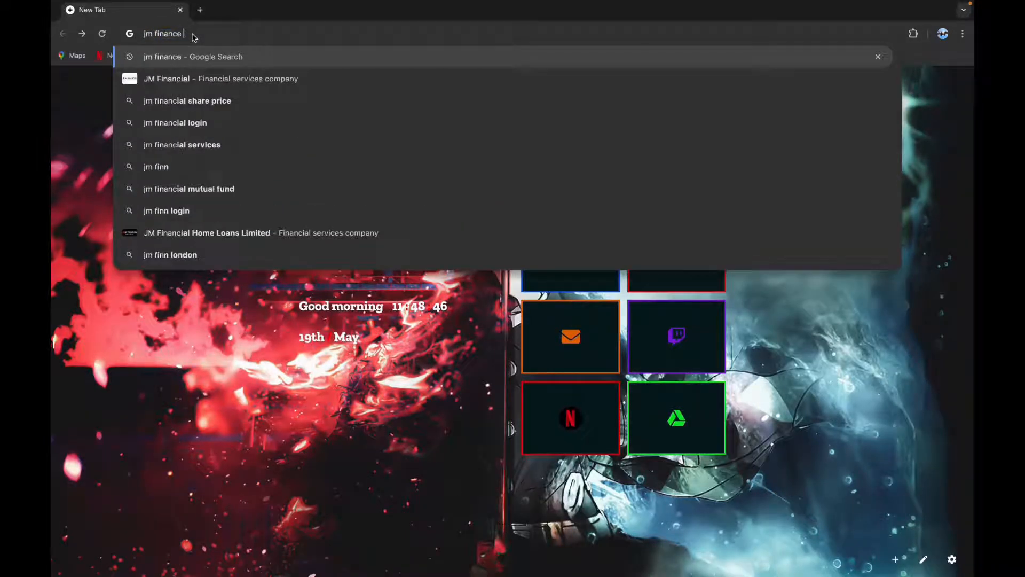
left_click(175, 122)
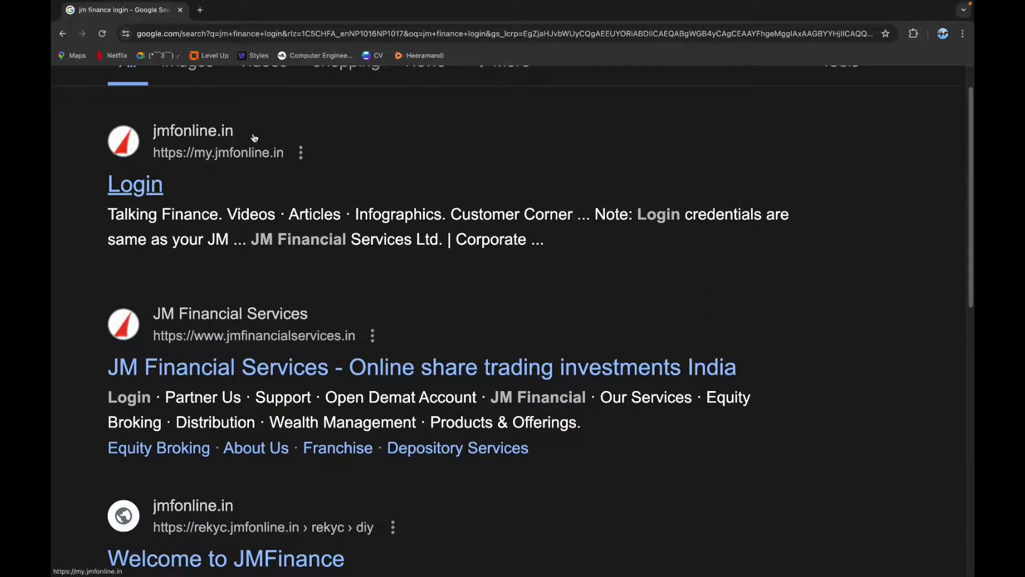
- Open the my.jmfonline.in 'Login' result from the Google results
left_click(135, 185)
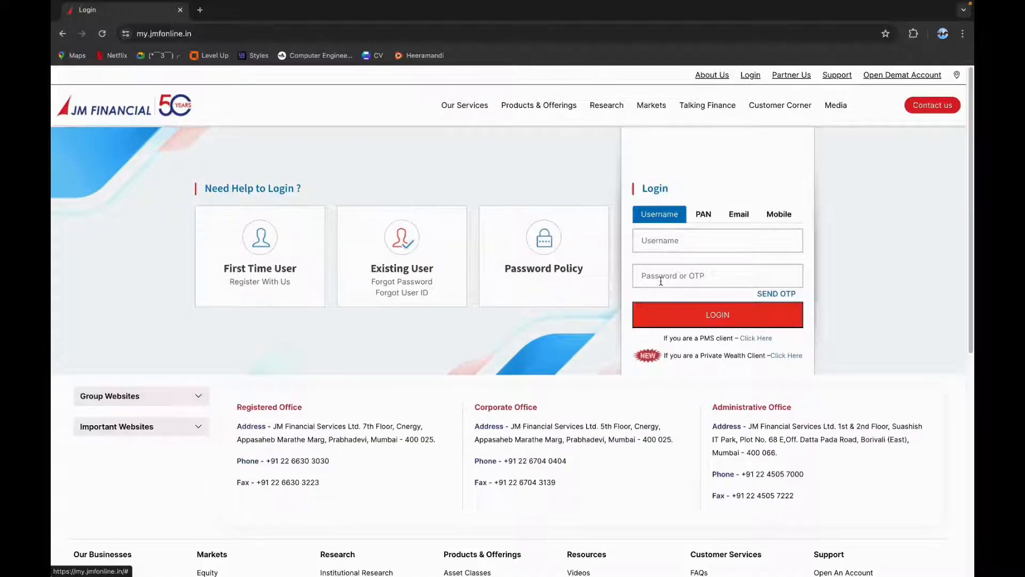
left_click(703, 213)
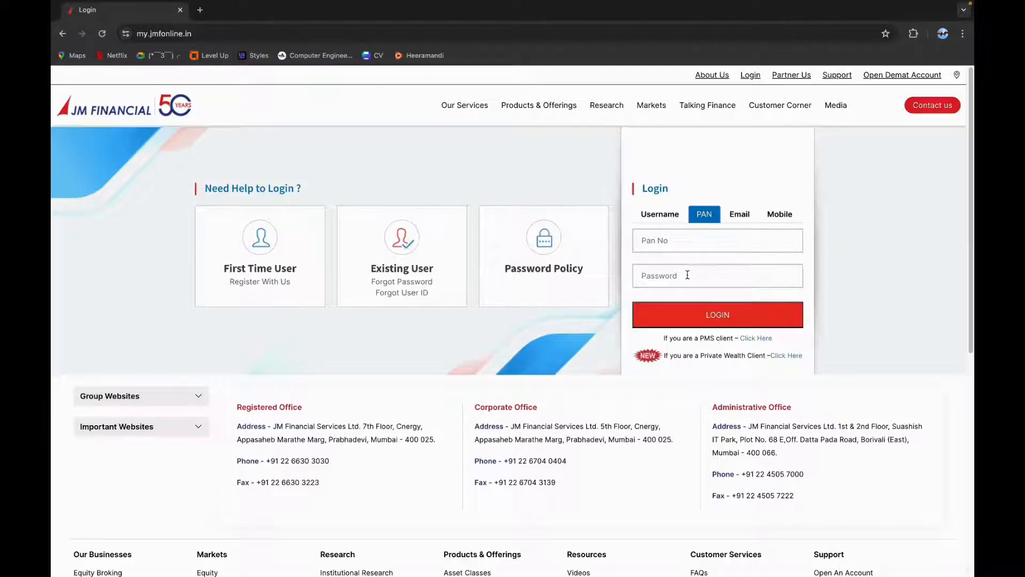
mouse_move(740, 213)
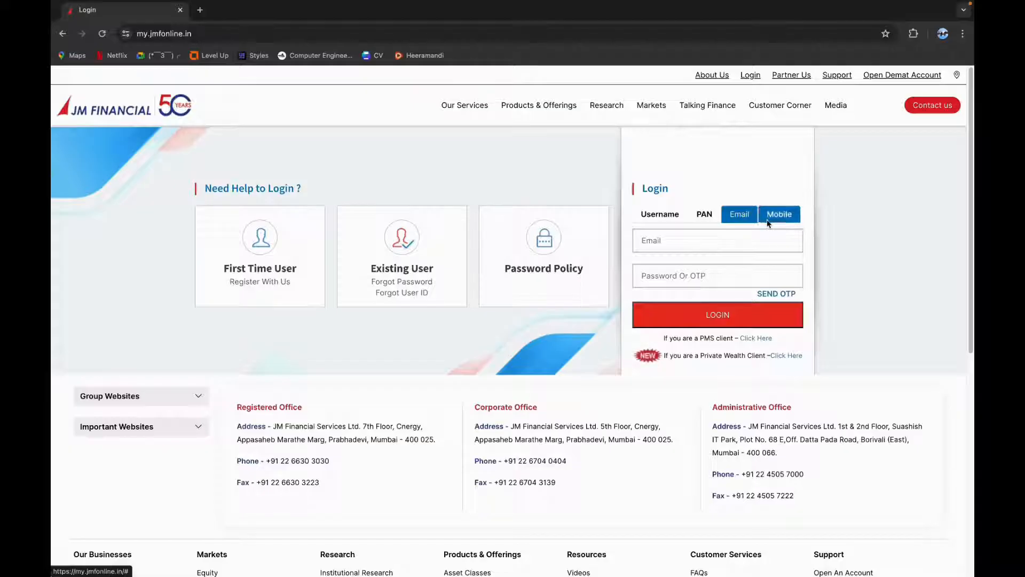
left_click(778, 214)
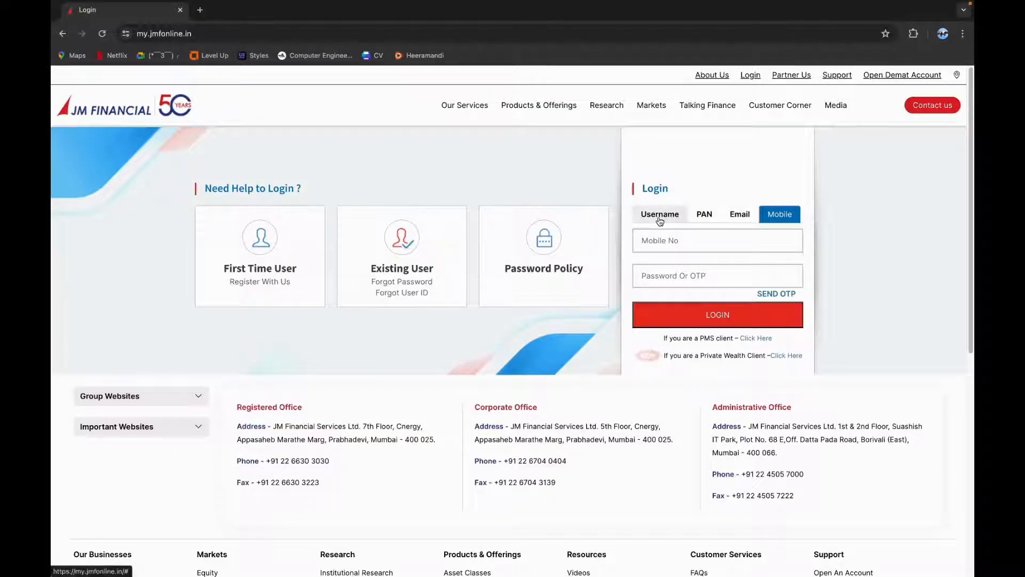
left_click(660, 213)
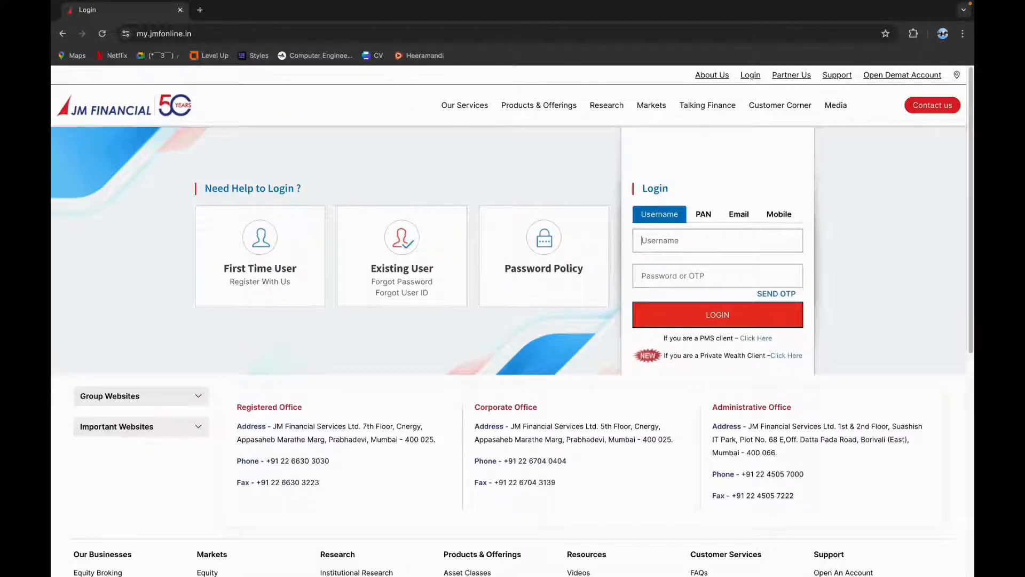
- Enter username 'euytu' and a password in the login form
type("euytu")
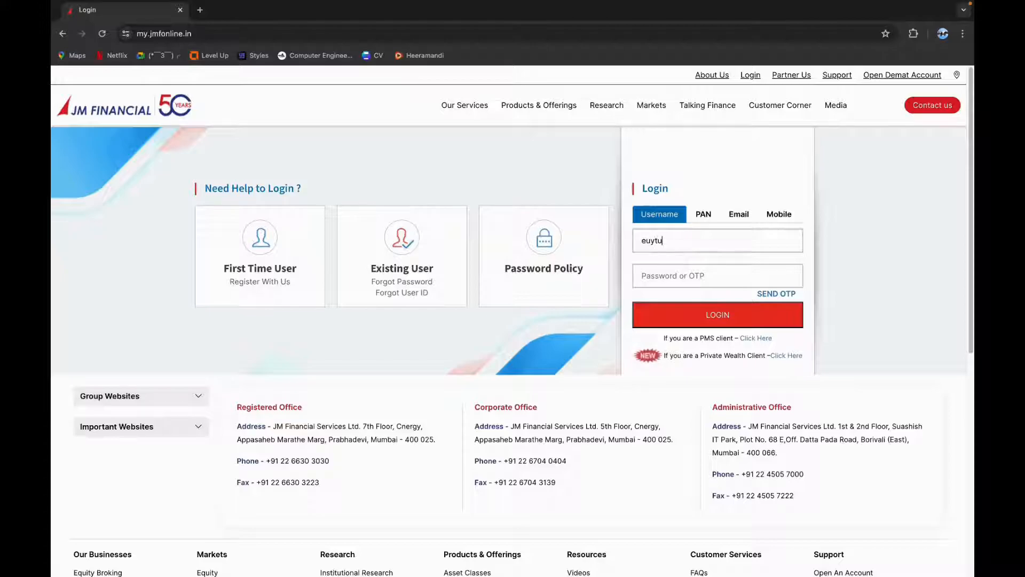
type("*")
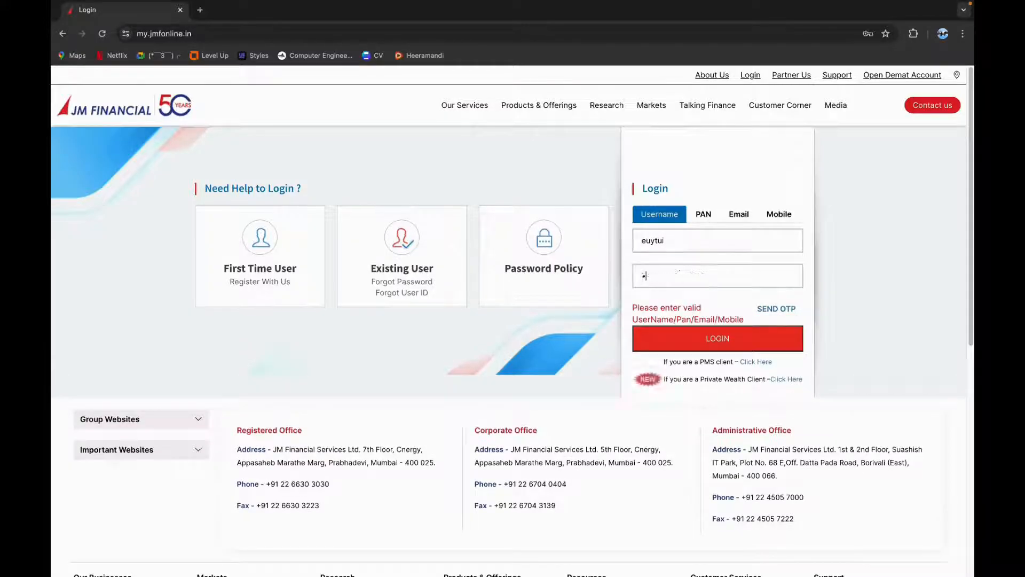